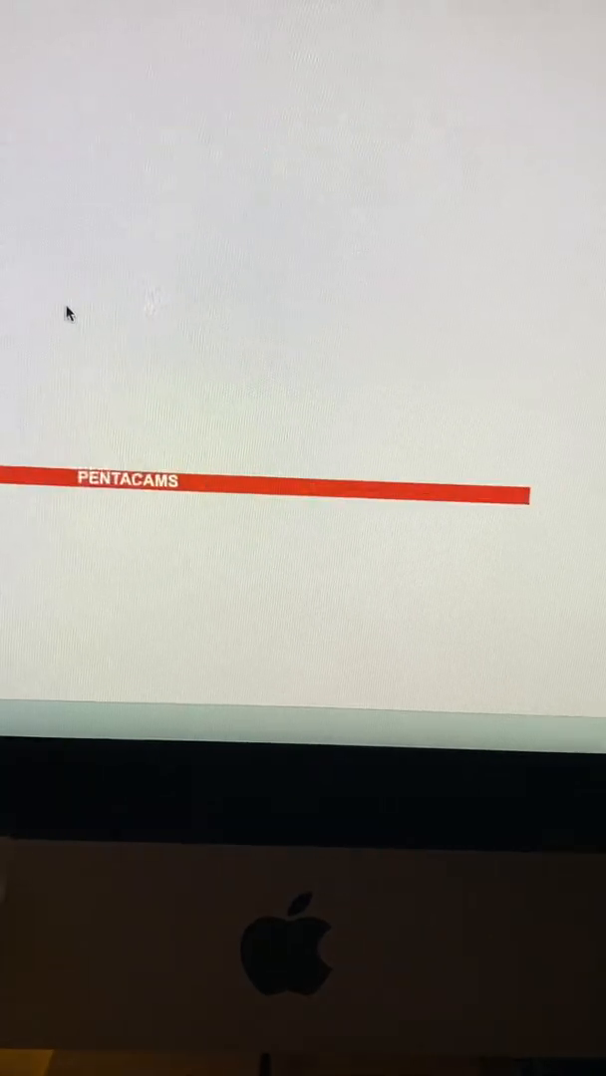
{"action": "scroll", "scroll_direction": "down", "scroll_amount": 3}
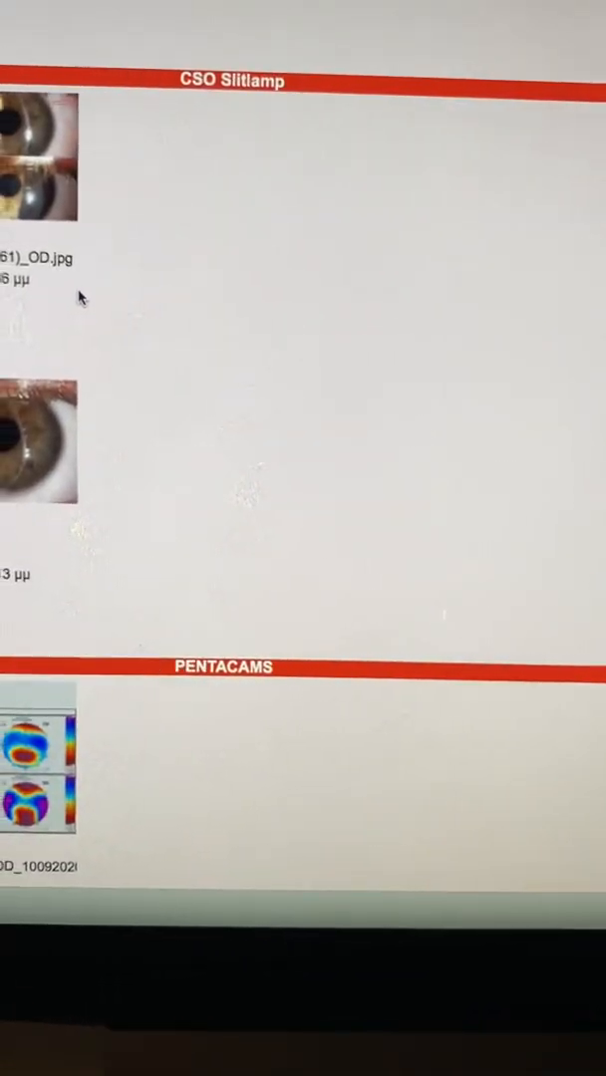
{"action": "scroll", "scroll_direction": "down", "scroll_amount": 3}
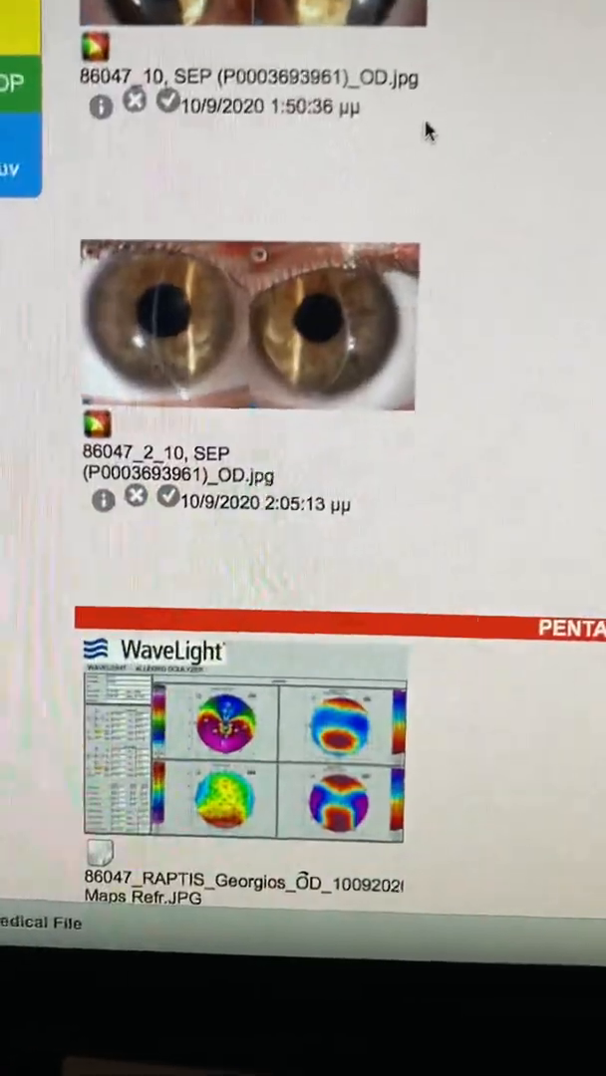
{"action": "scroll", "scroll_direction": "down", "scroll_amount": 3}
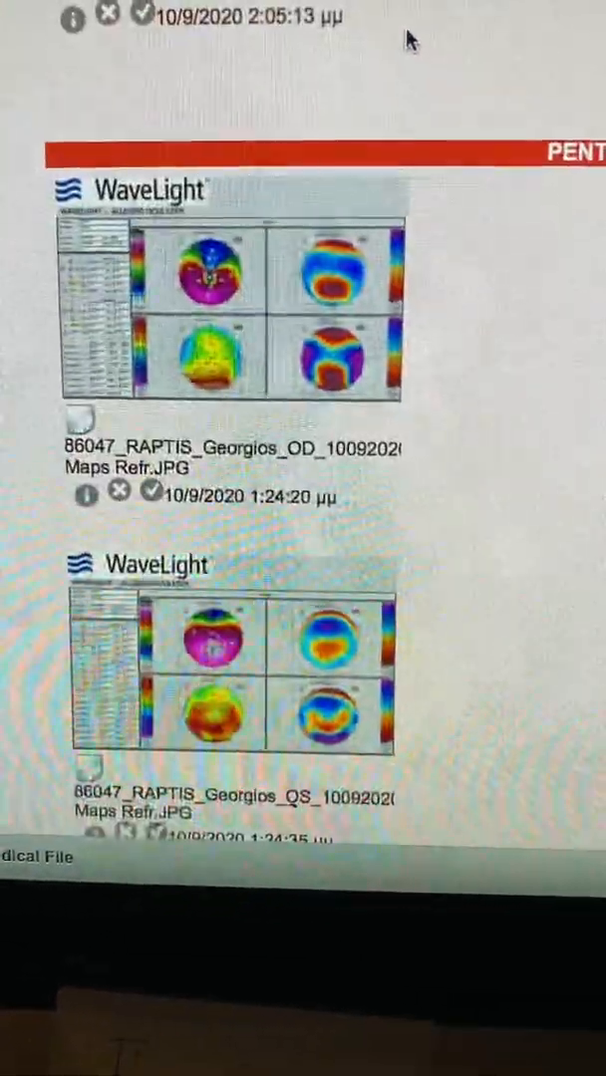
{"action": "scroll", "scroll_direction": "down", "scroll_amount": 3}
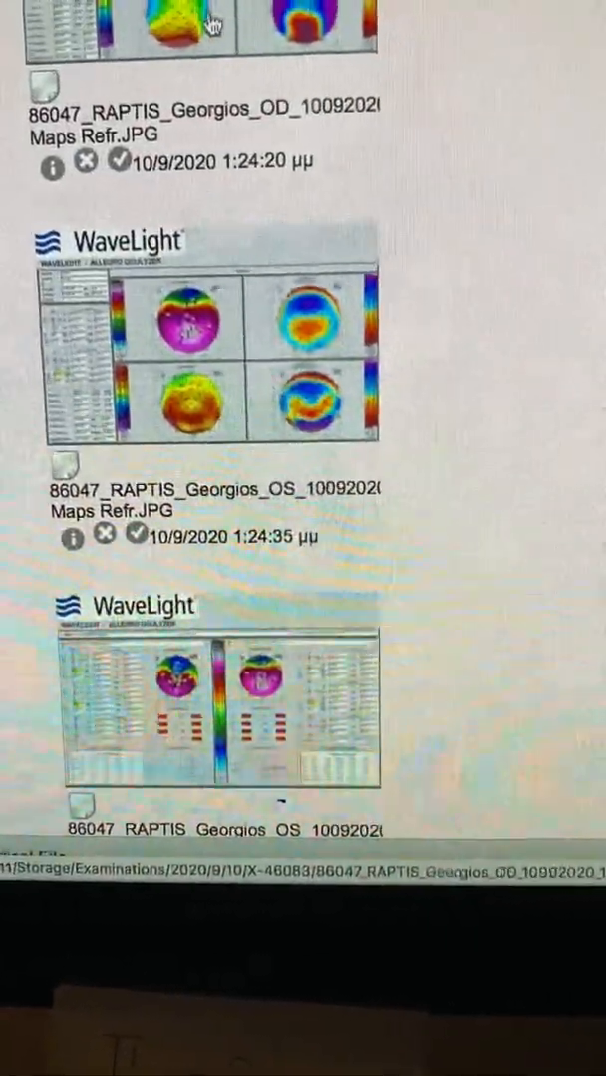